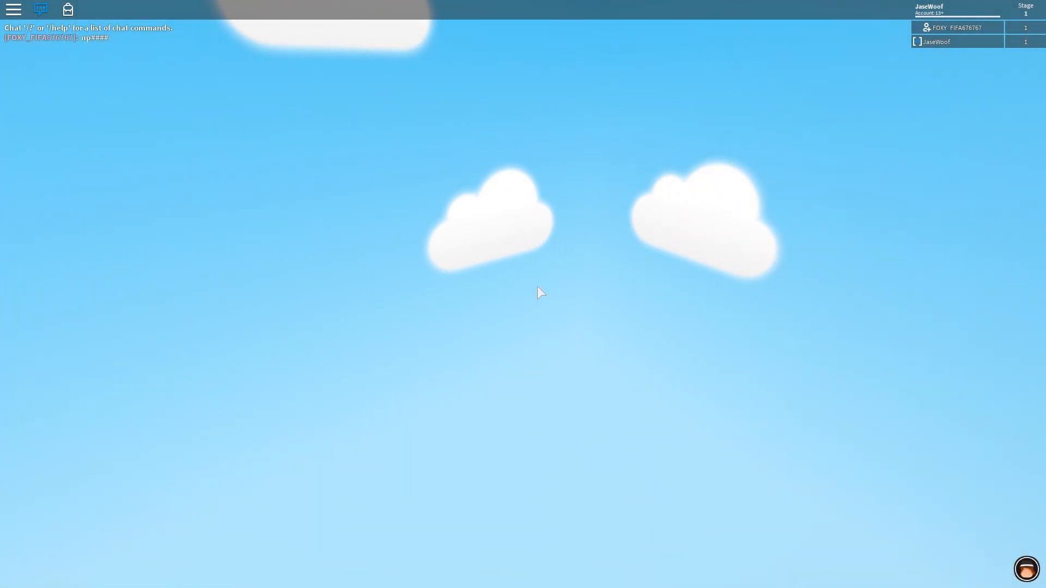
pyautogui.moveTo(547, 314)
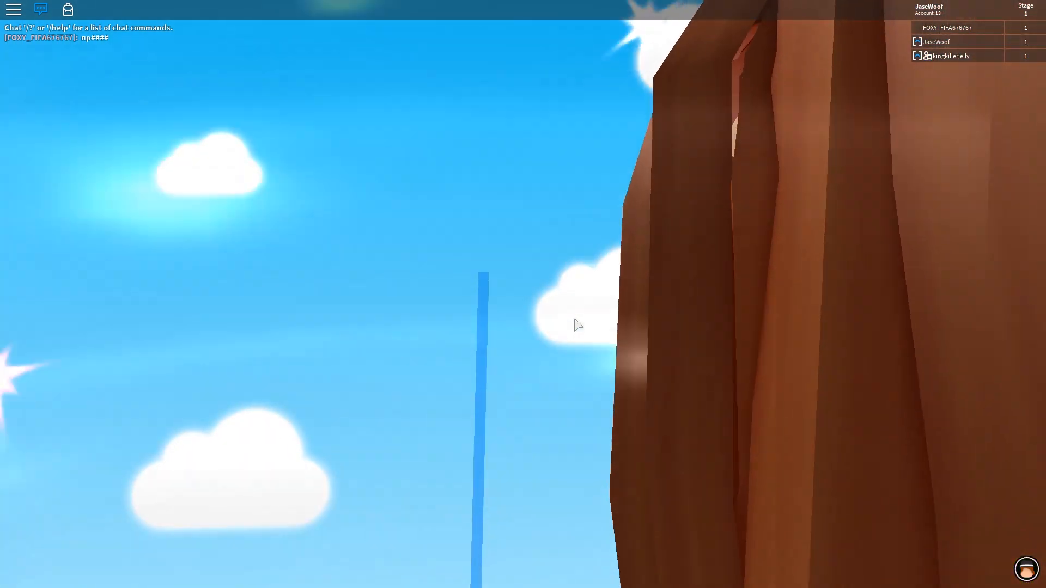
pyautogui.moveTo(577, 326)
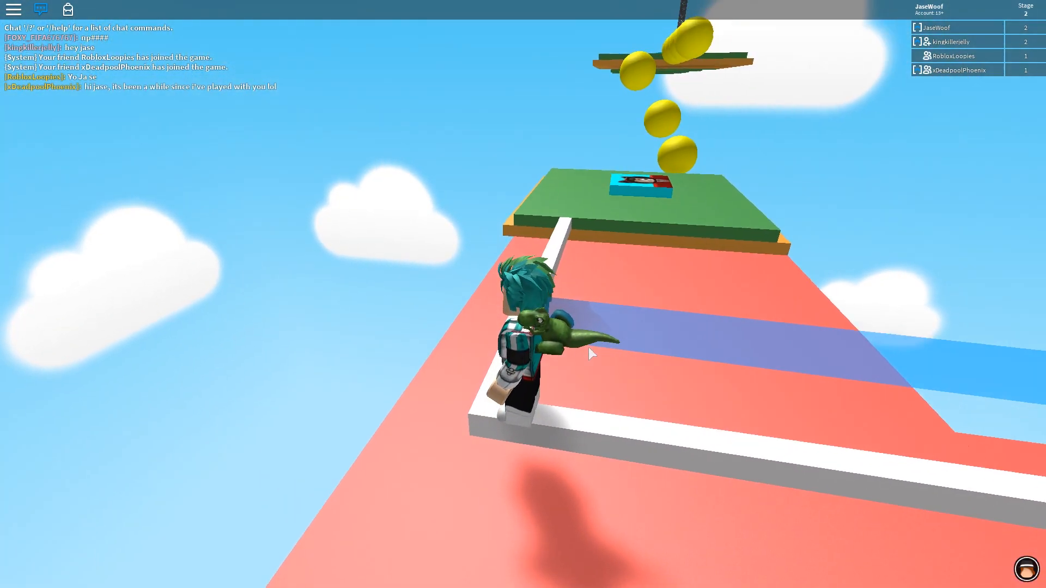
# Run and jump the avatar through the obstacles to the stage 10 checkpoint.
pyautogui.press('w')
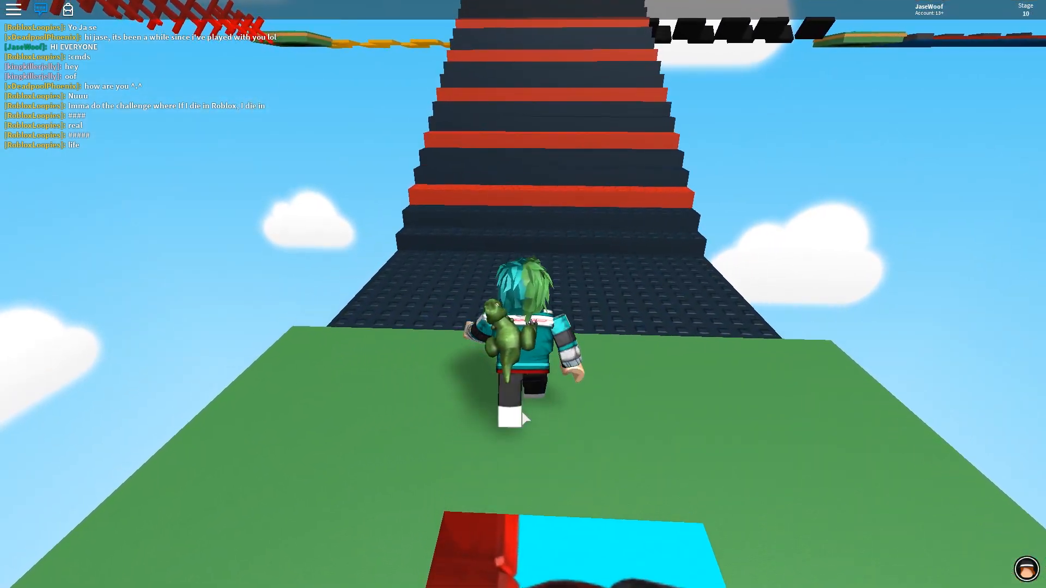
# Climb the red-and-black staircase past stage 11 onto the yellow platforms.
pyautogui.press('w')
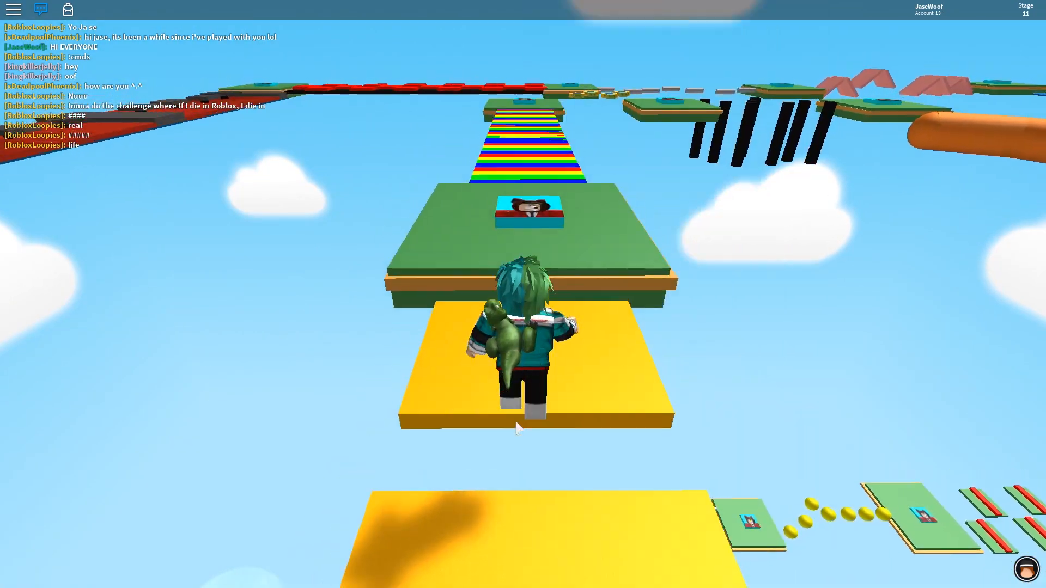
pyautogui.press('w')
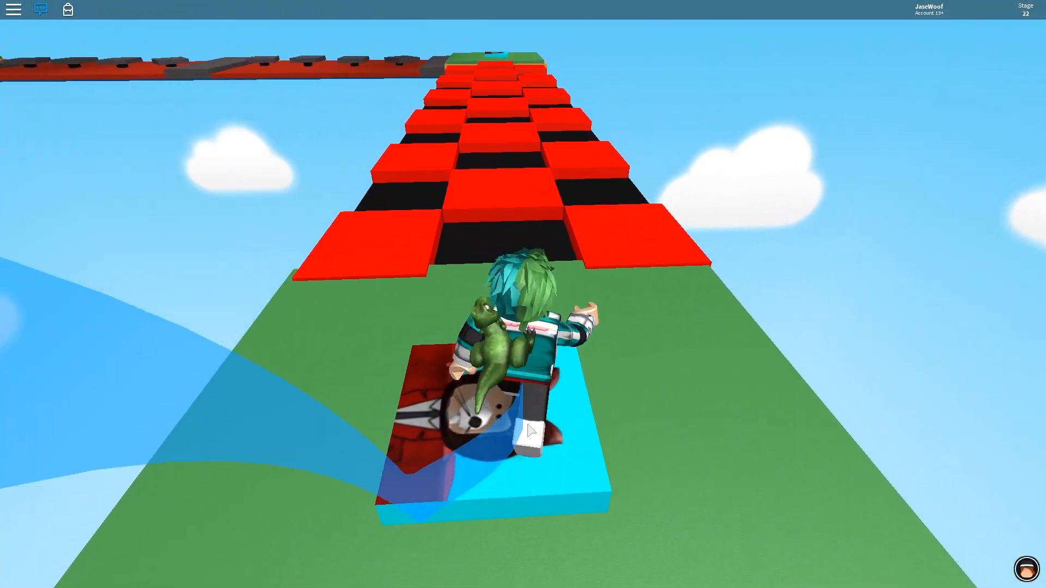
# Jump across the red checkered blocks from stage 22 to the stage 23 checkpoint.
pyautogui.press('w')
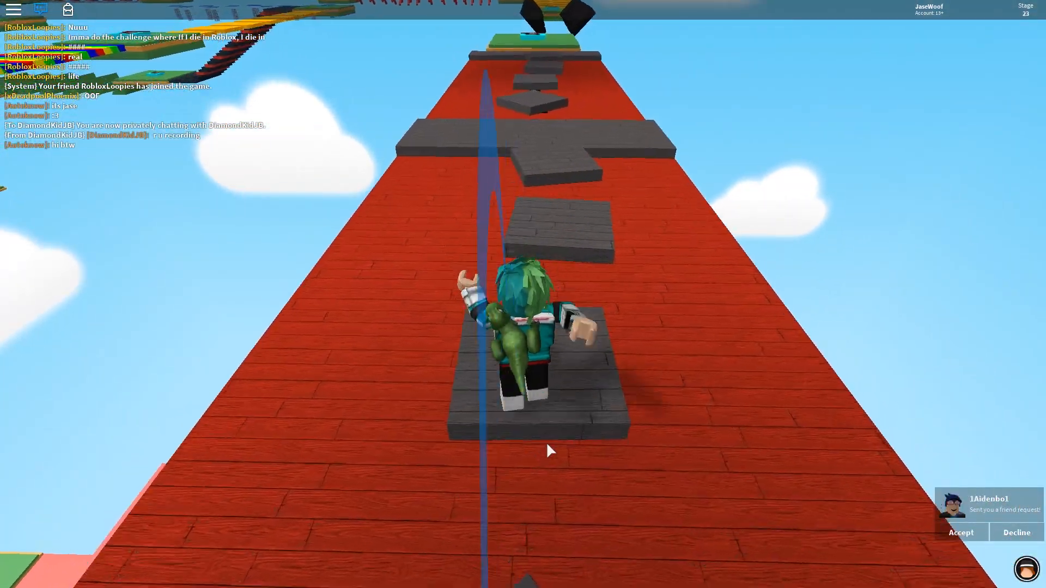
# Hop along the grey slabs over the red bridge to the green stage 38 platform.
pyautogui.press('w')
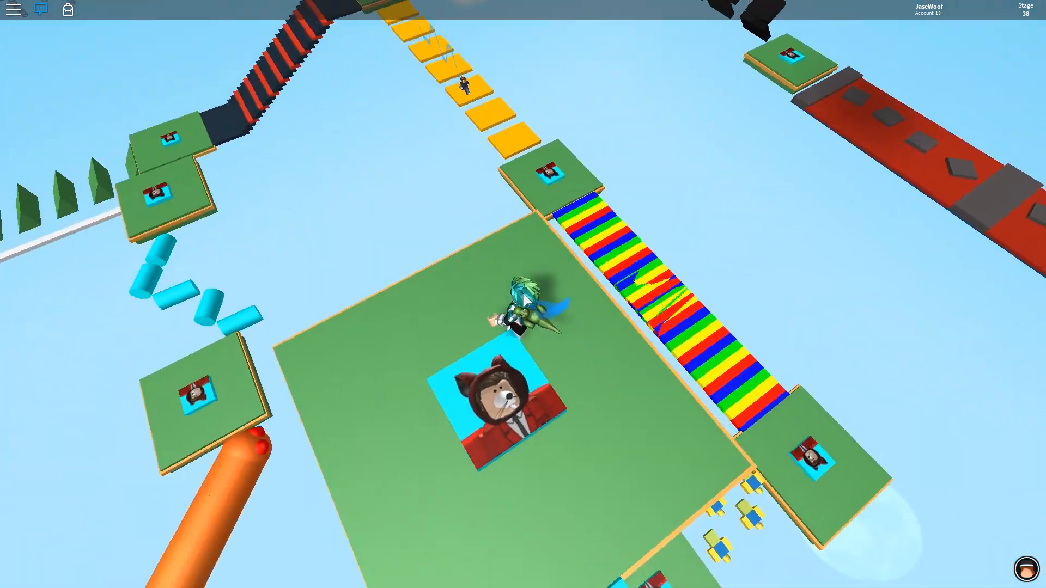
pyautogui.moveTo(523, 294)
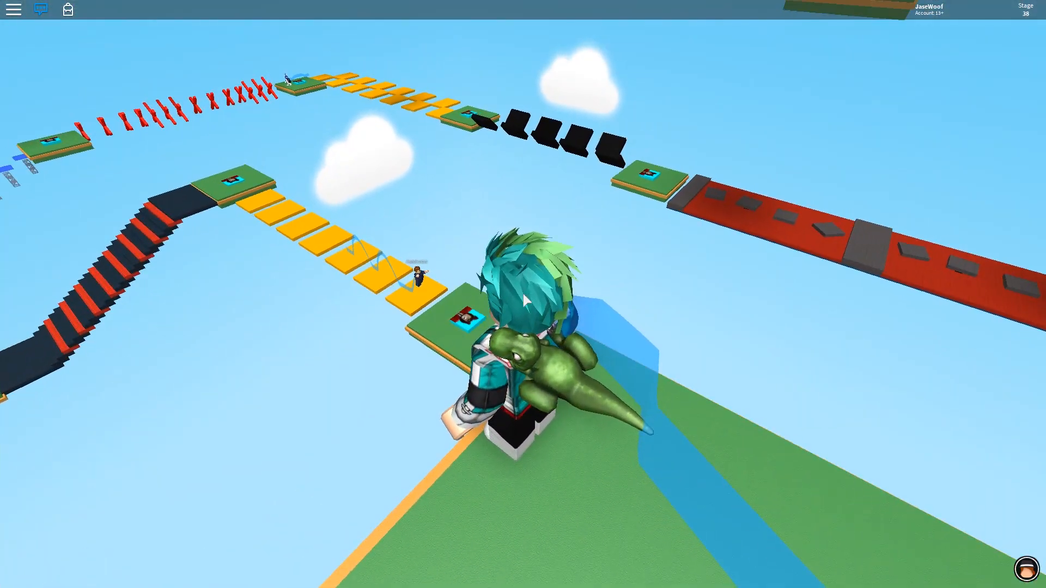